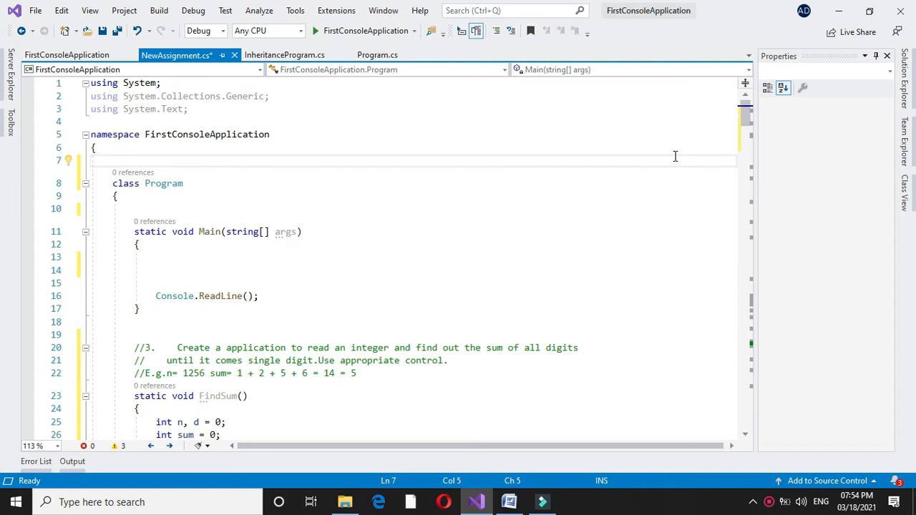
# - Write the task comment: accept n integers and find the second largest without using an array
pyautogui.write('// write a program that accepts n integers from user and find second largest among')
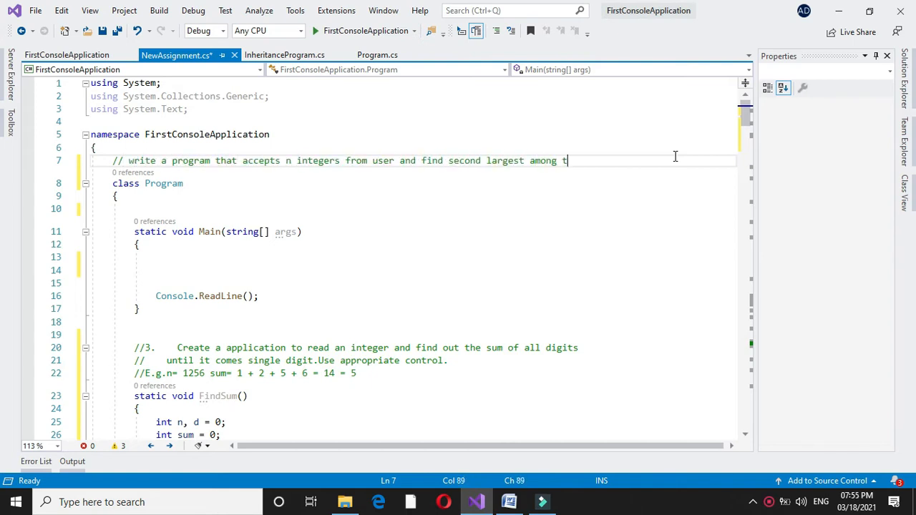
pyautogui.write('them. without using array.')
pyautogui.write('class FindLarge')
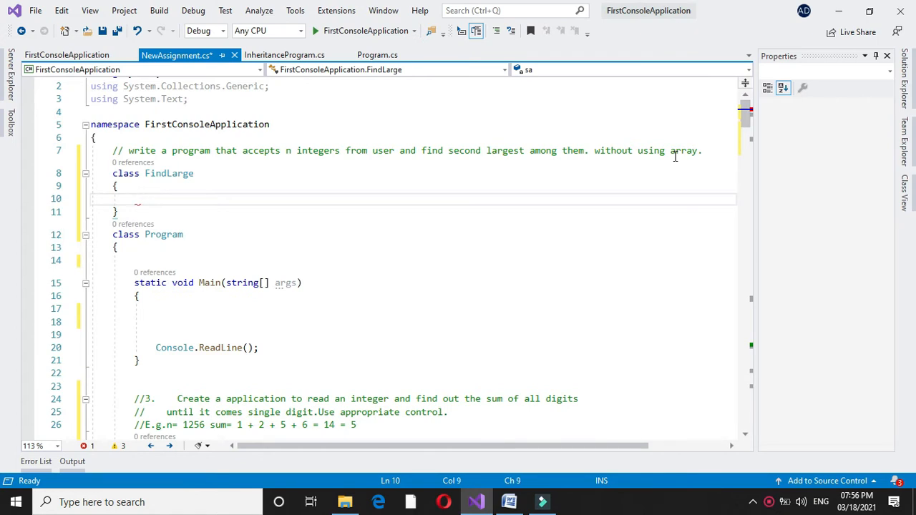
# - Declare the integer fields n, la and sa in FindLarge
pyautogui.write('int')
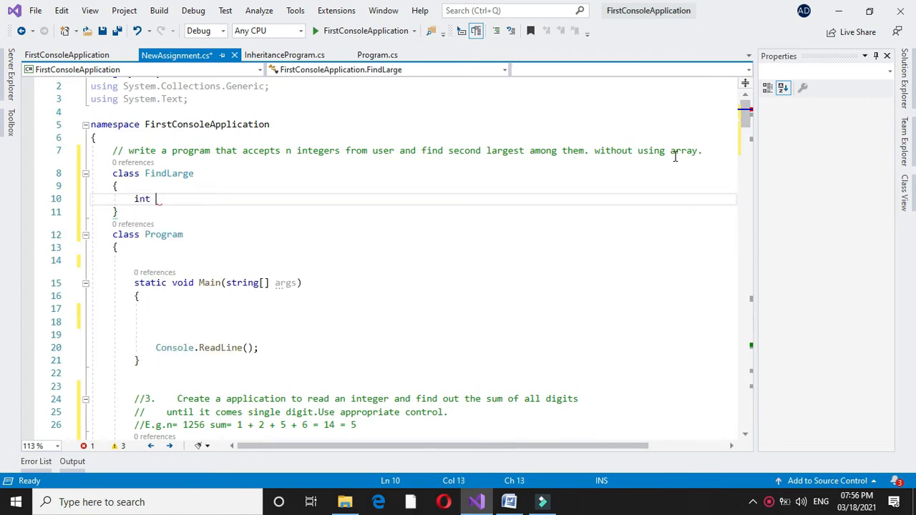
pyautogui.write('n')
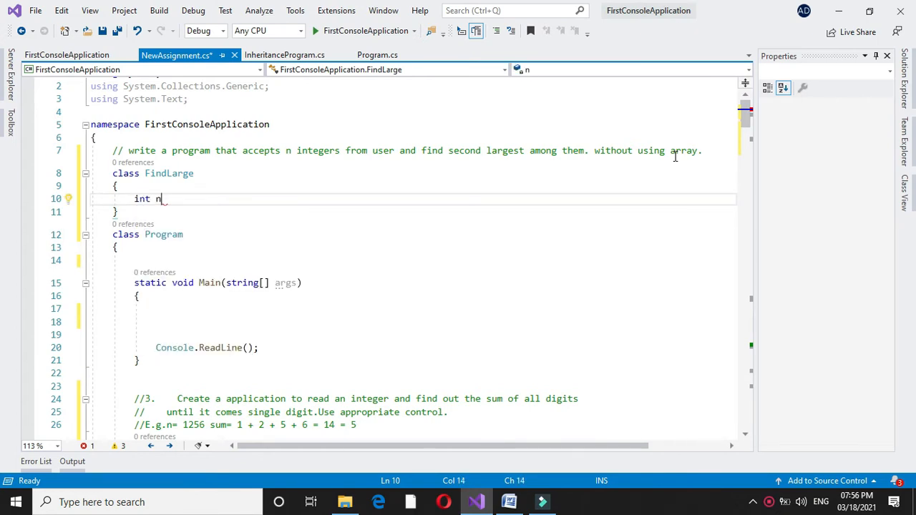
pyautogui.write(',')
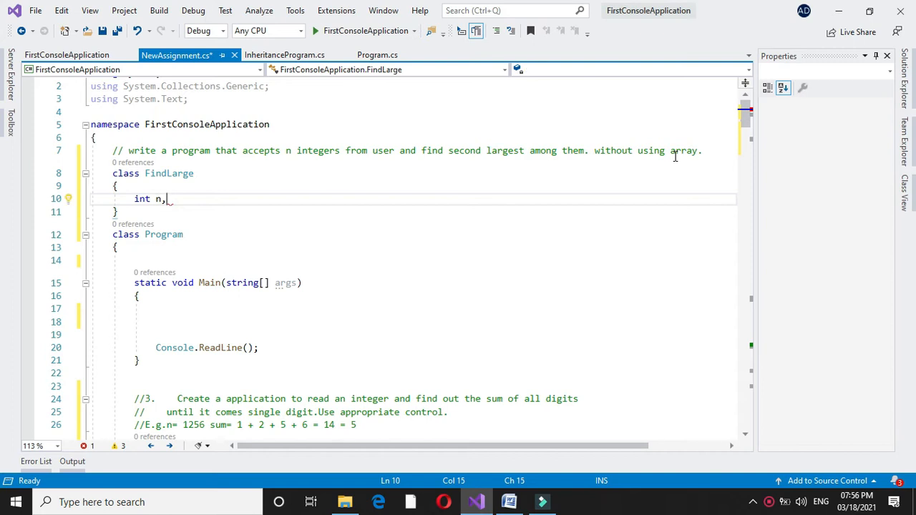
pyautogui.write('la,')
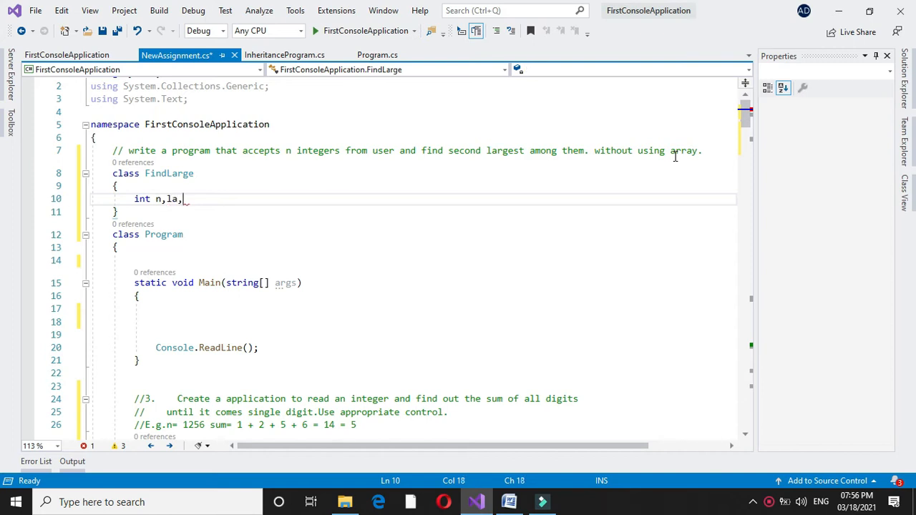
pyautogui.write('sa;')
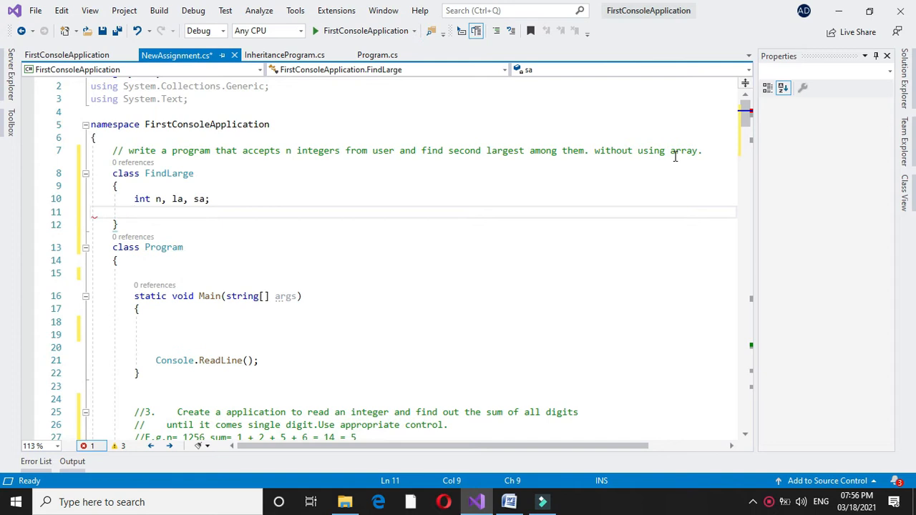
# - Add the constructor FindLarge(int n) that stores this.n = n
pyautogui.write('p')
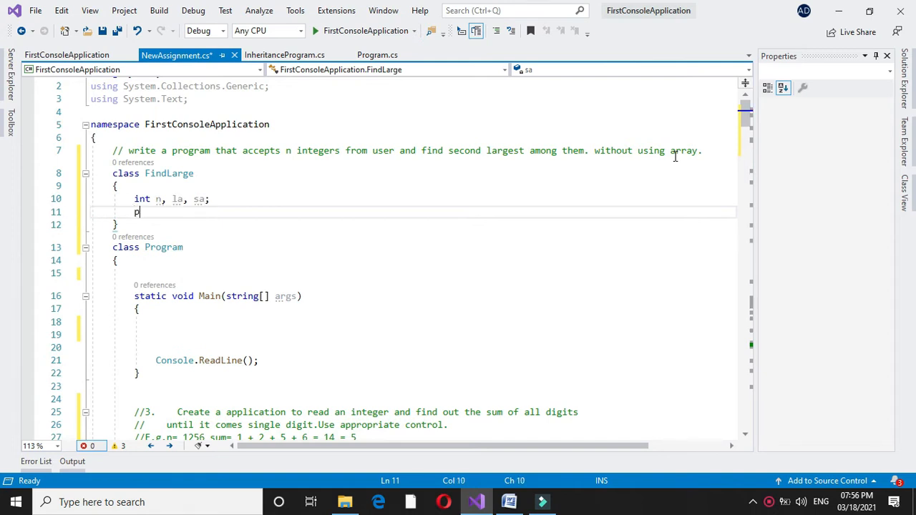
pyautogui.write('ublic')
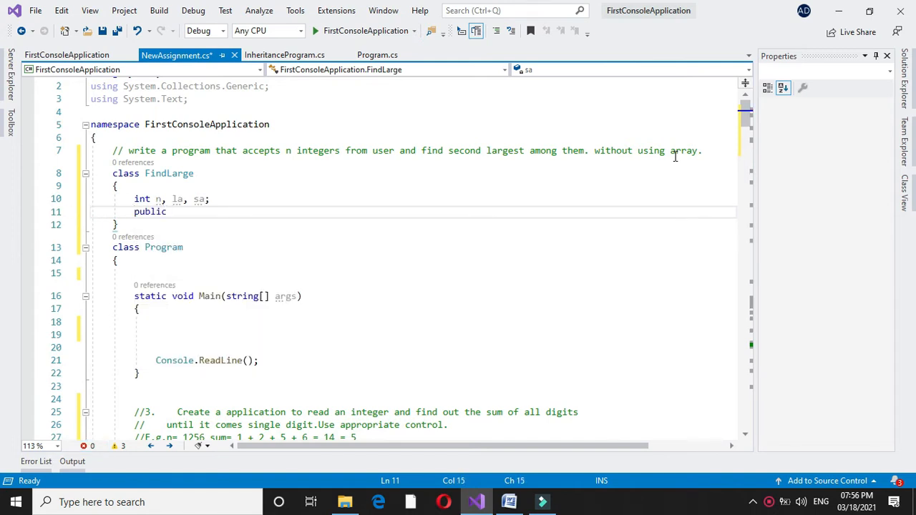
pyautogui.write('FindLarge')
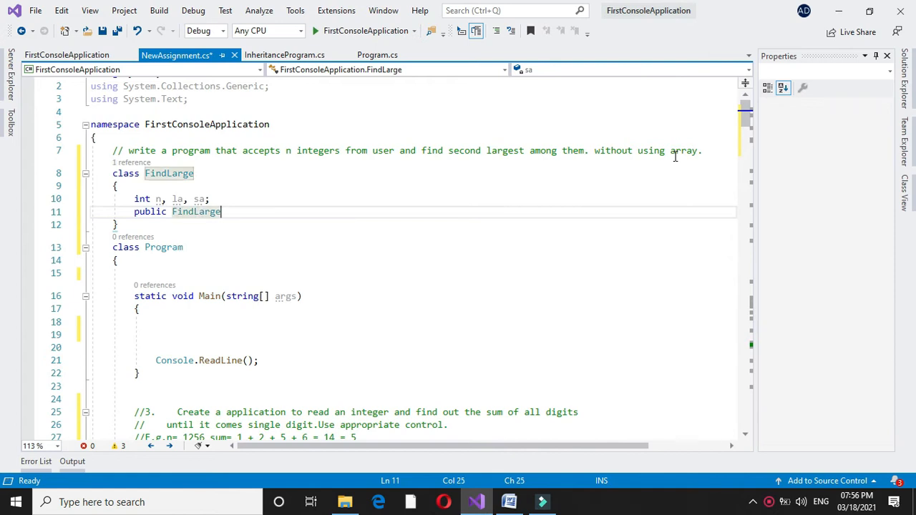
pyautogui.write('(int n')
pyautogui.write('{ ')
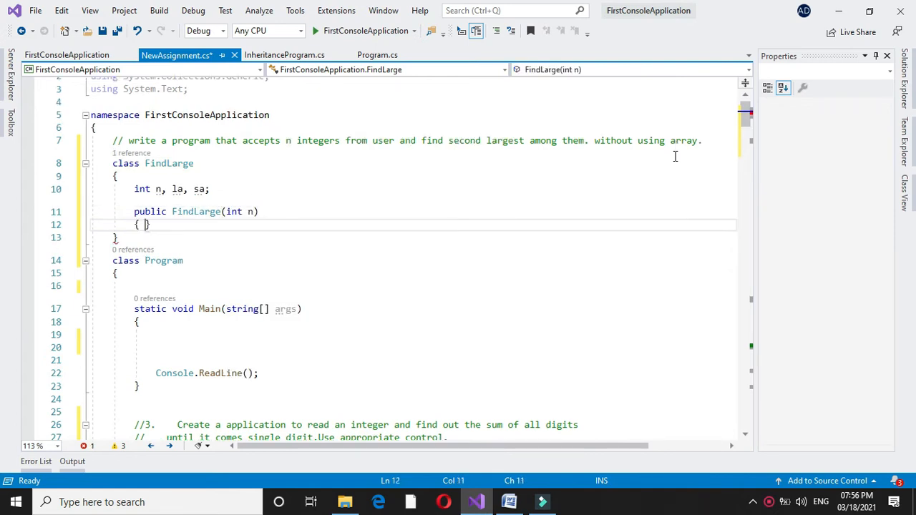
pyautogui.write('thi')
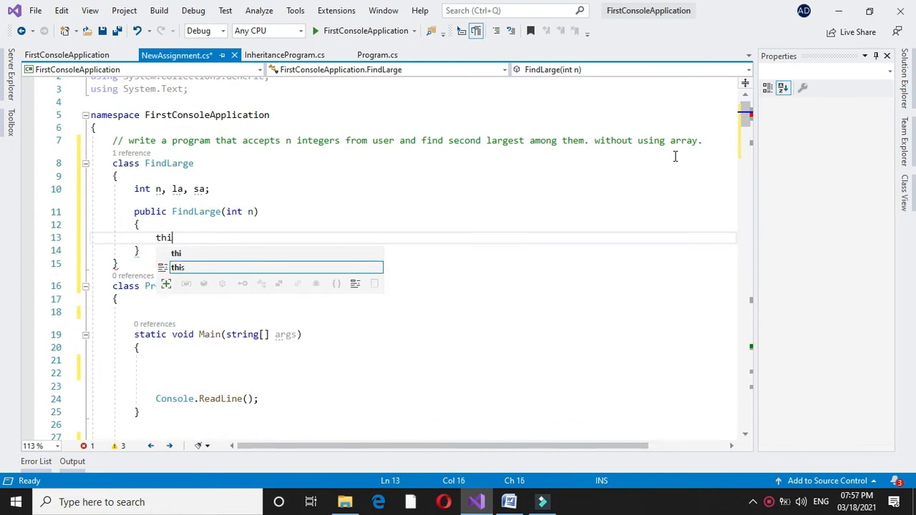
pyautogui.write('.n')
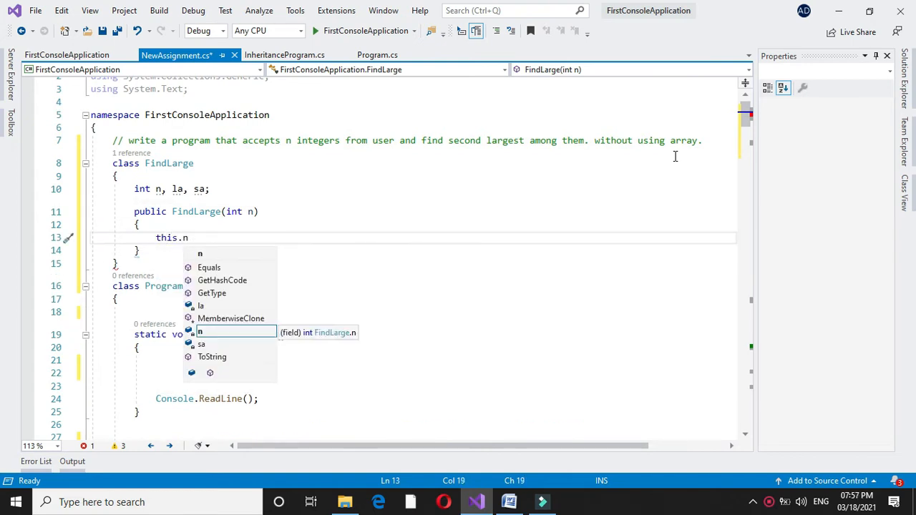
pyautogui.write('=n')
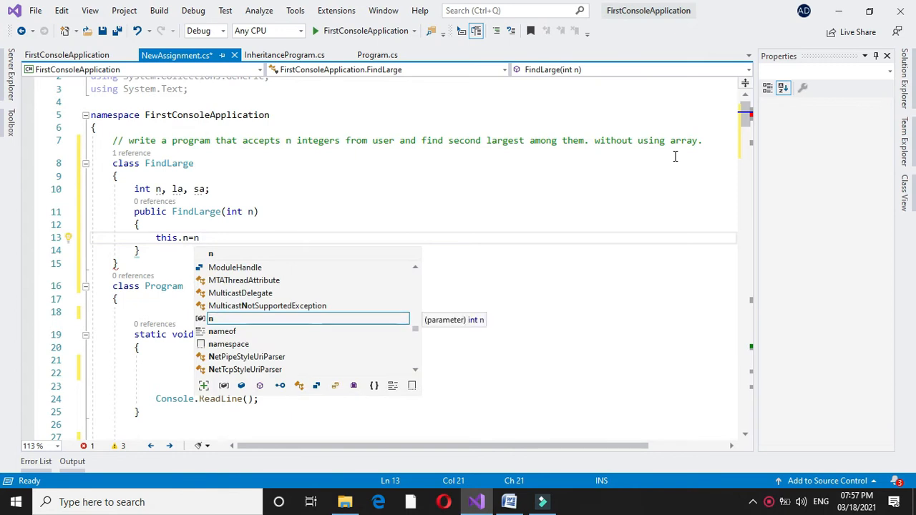
pyautogui.write(';')
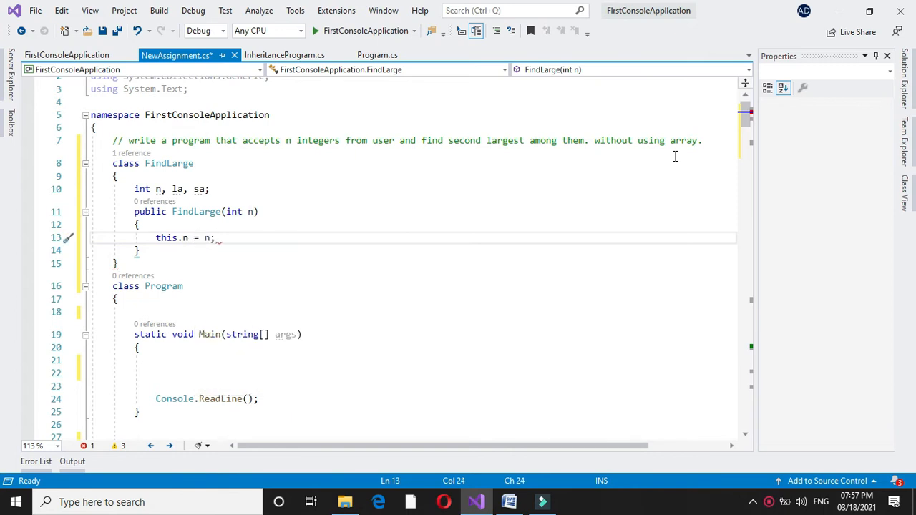
pyautogui.press('enter')
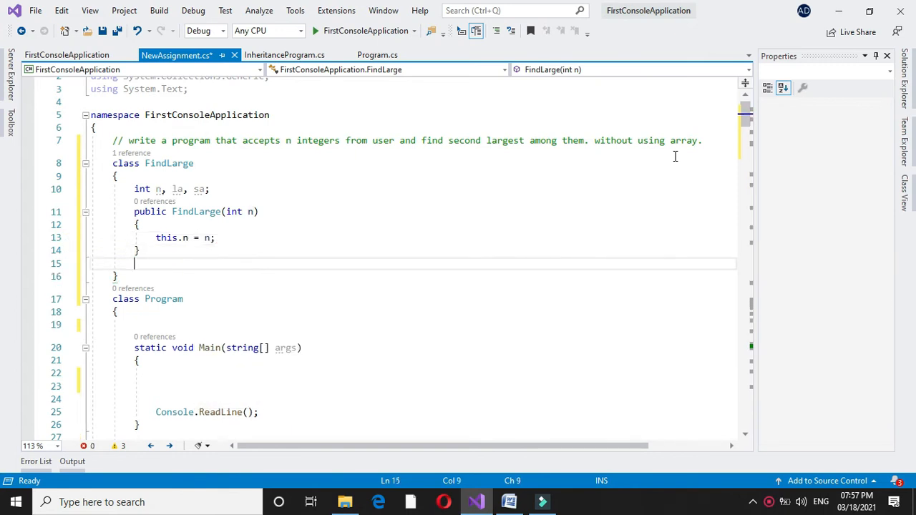
# - Begin the public void FindSecLarge method and declare int no
pyautogui.write('p')
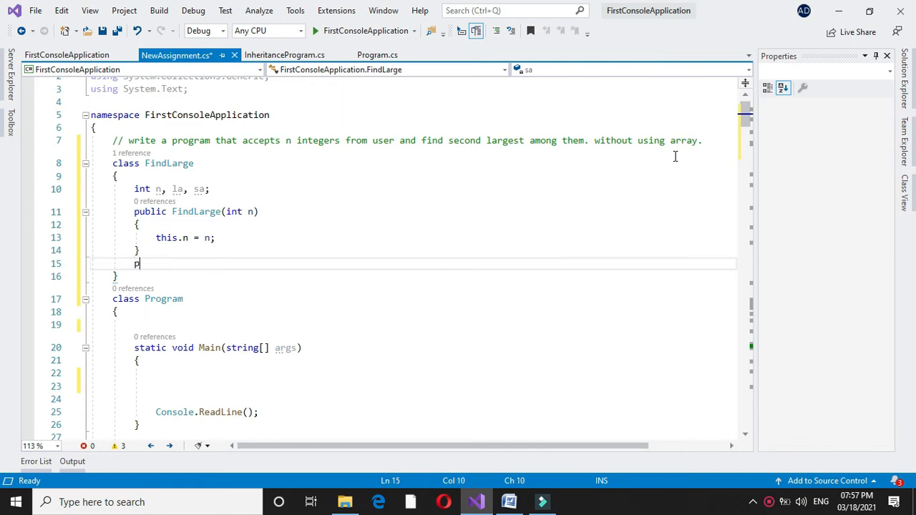
pyautogui.write('ublic void Din')
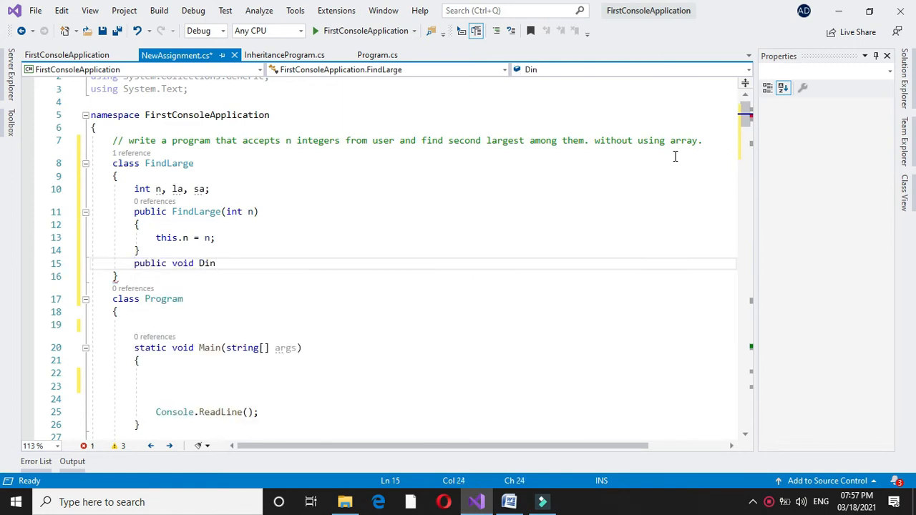
pyautogui.write('FindSecLarge(')
pyautogui.write('{')
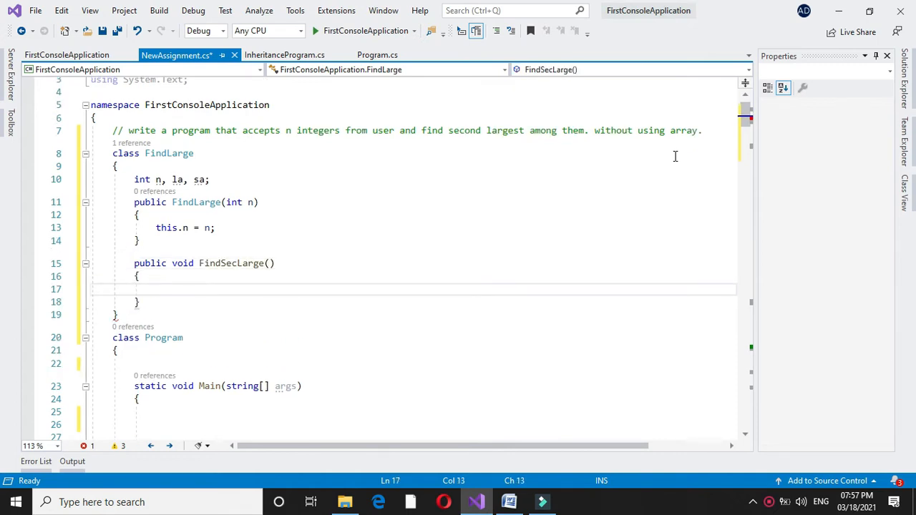
pyautogui.write('int')
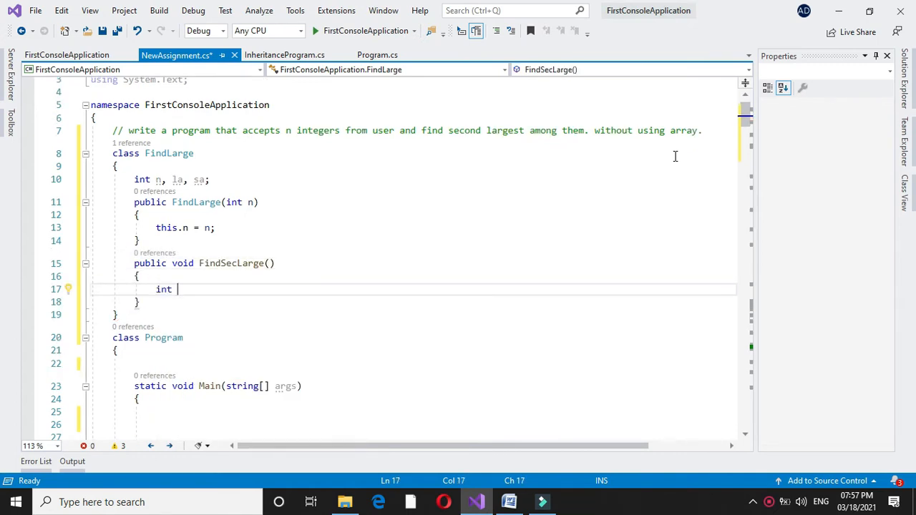
pyautogui.write('no;')
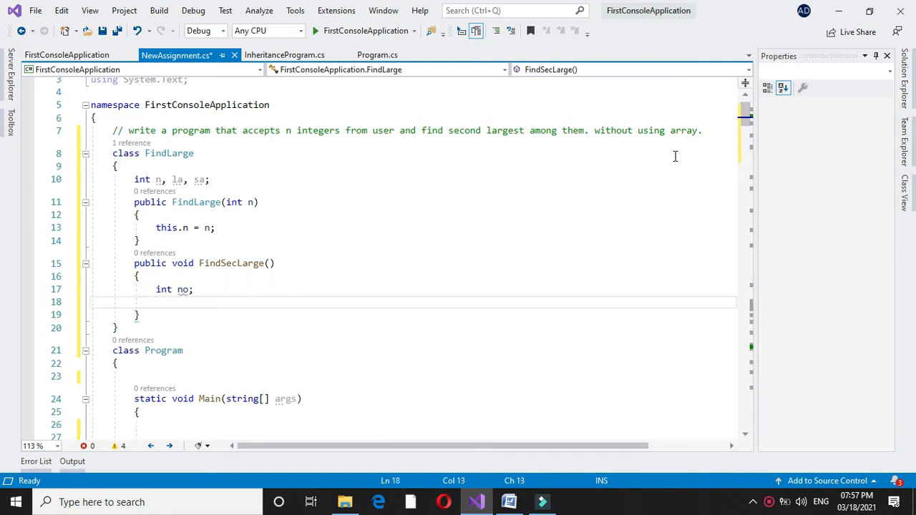
# - Write the loop header for (int i=1; i<=n; i++)
pyautogui.write('f')
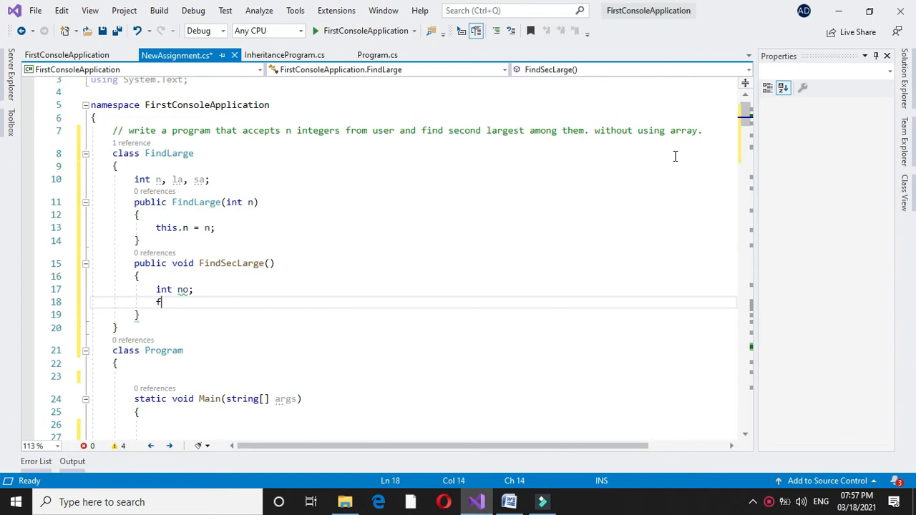
pyautogui.write('or (i')
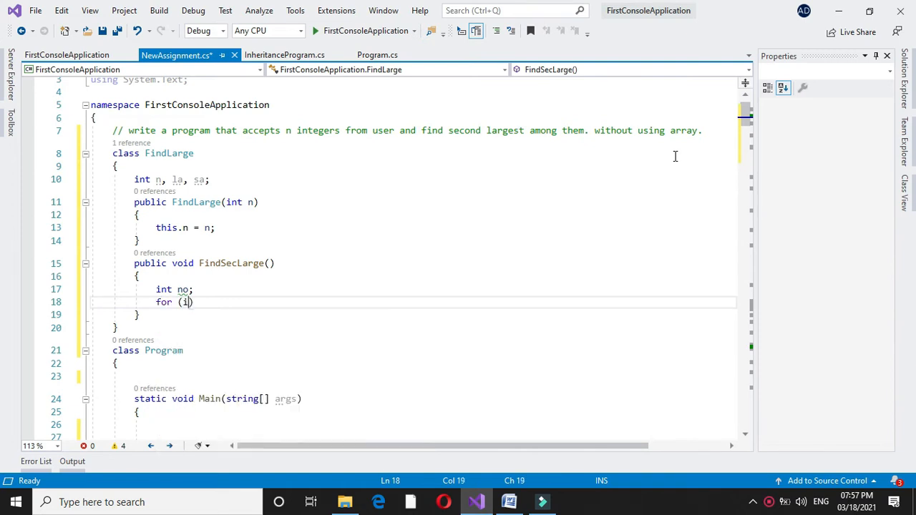
pyautogui.write('nt i=')
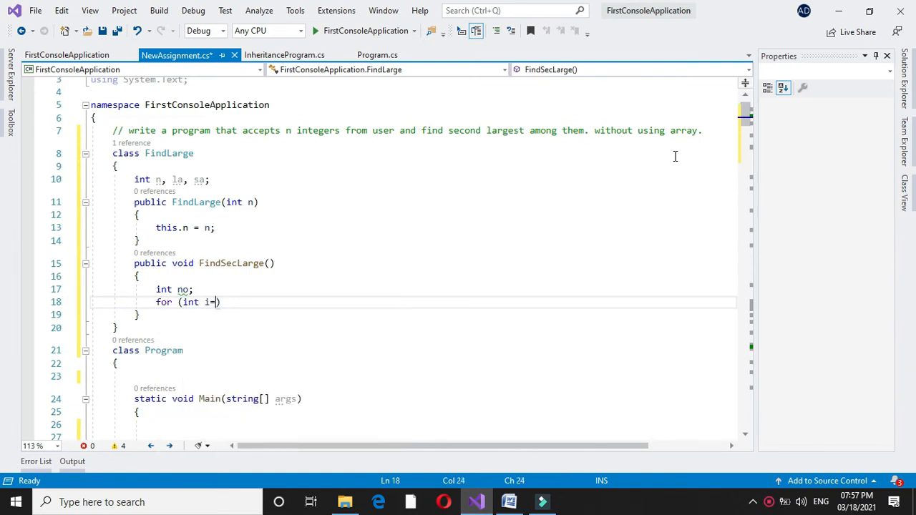
pyautogui.write('1;i')
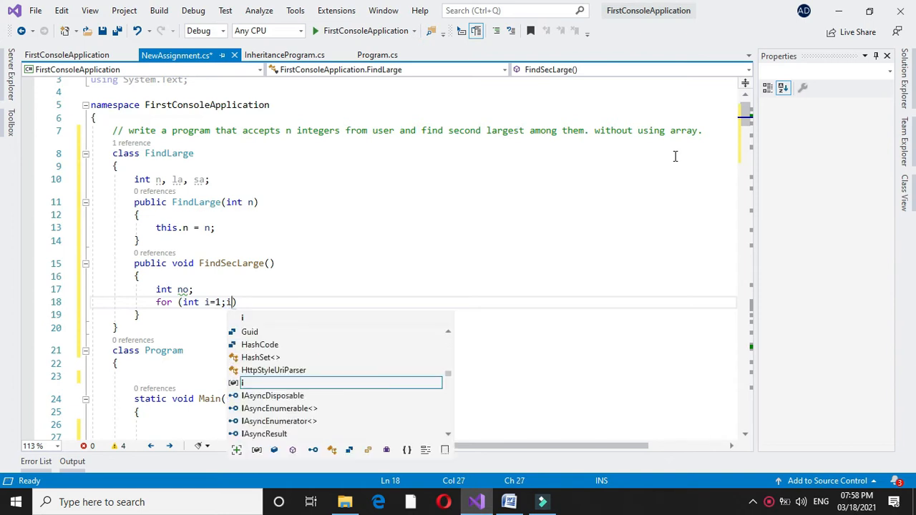
pyautogui.write('i<=n')
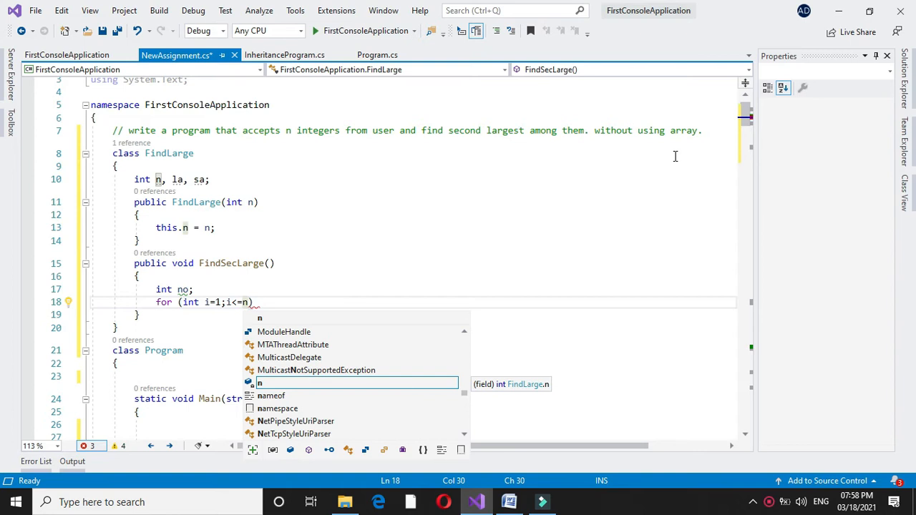
pyautogui.write(';')
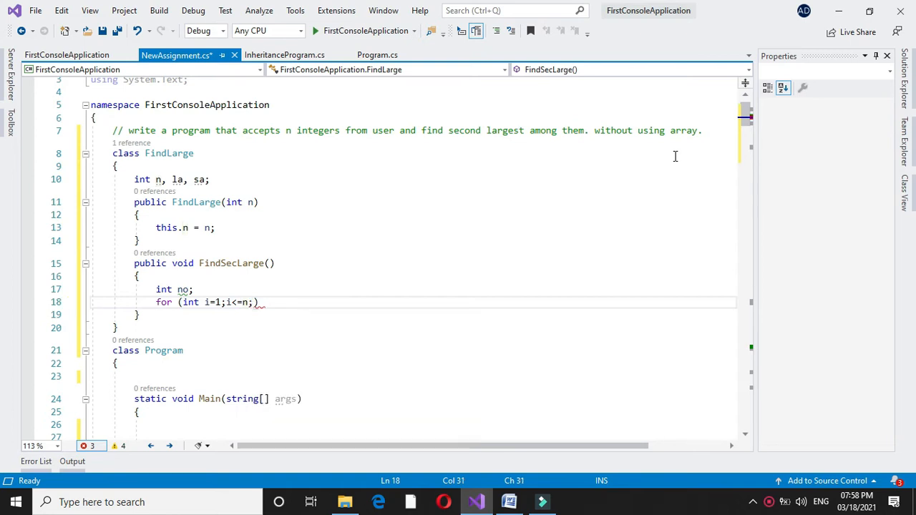
pyautogui.write('i++')
pyautogui.write('{')
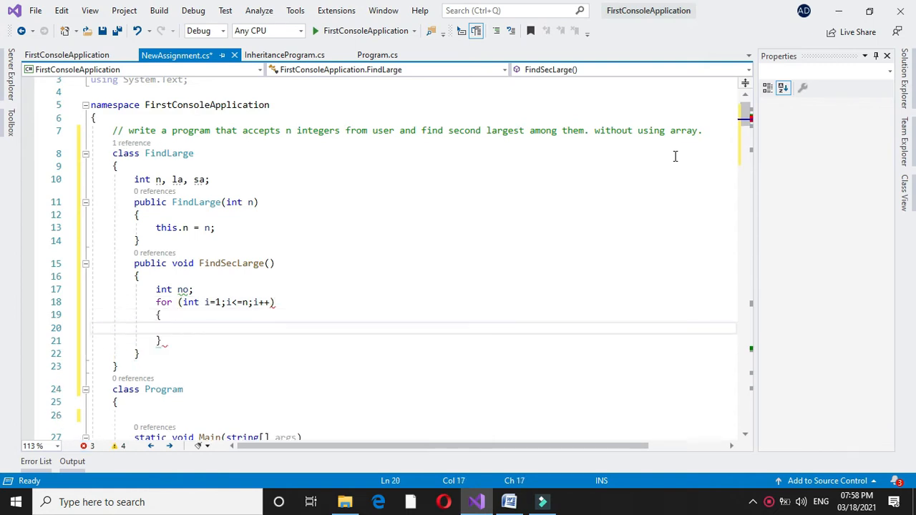
# - Prompt "Enter Number" and read the input into no via Convert.ToInt32(Console.ReadLine())
pyautogui.write('con')
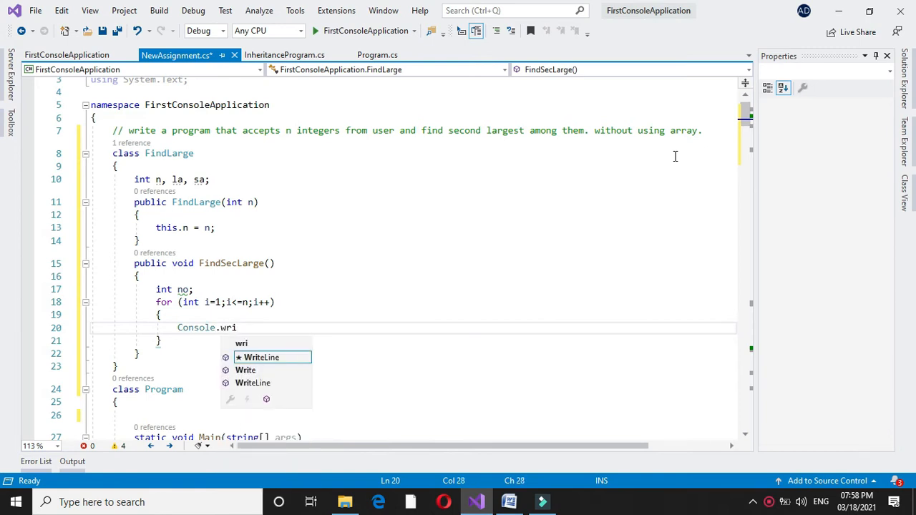
pyautogui.write('WriteLine(')
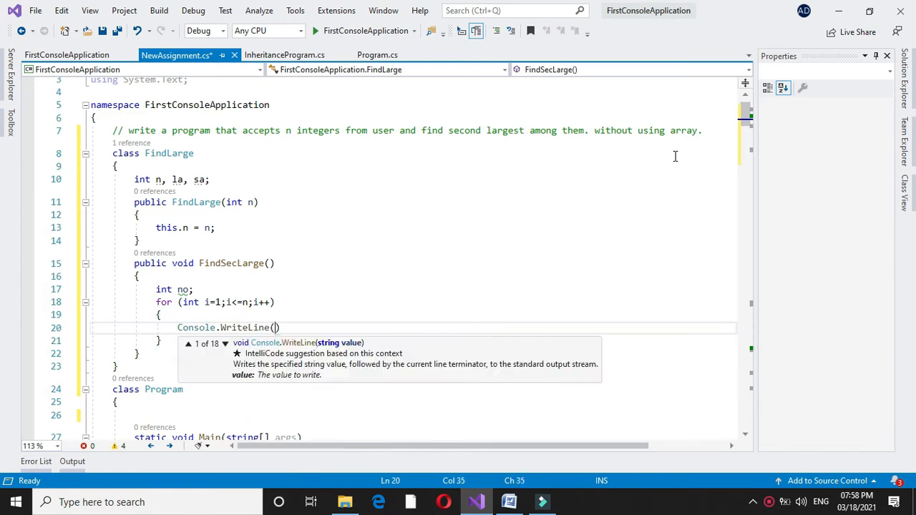
pyautogui.write('"Enter Number");')
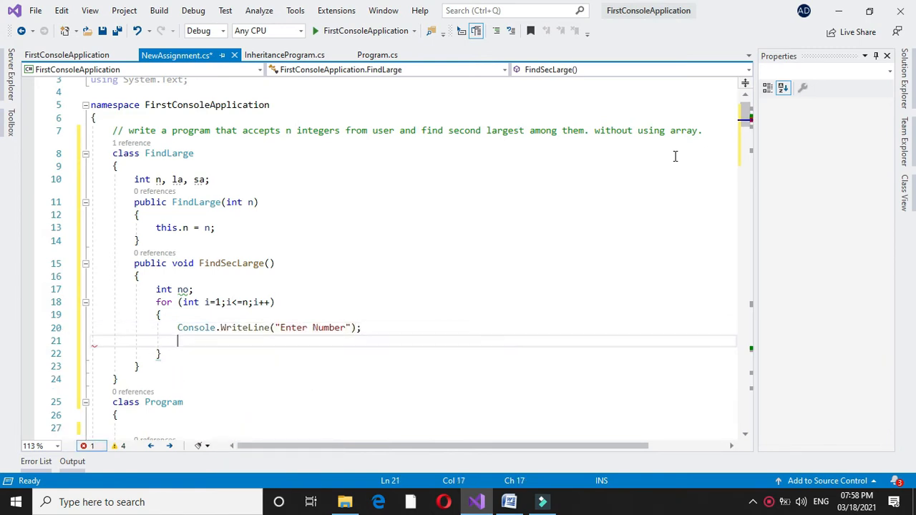
pyautogui.write('no=')
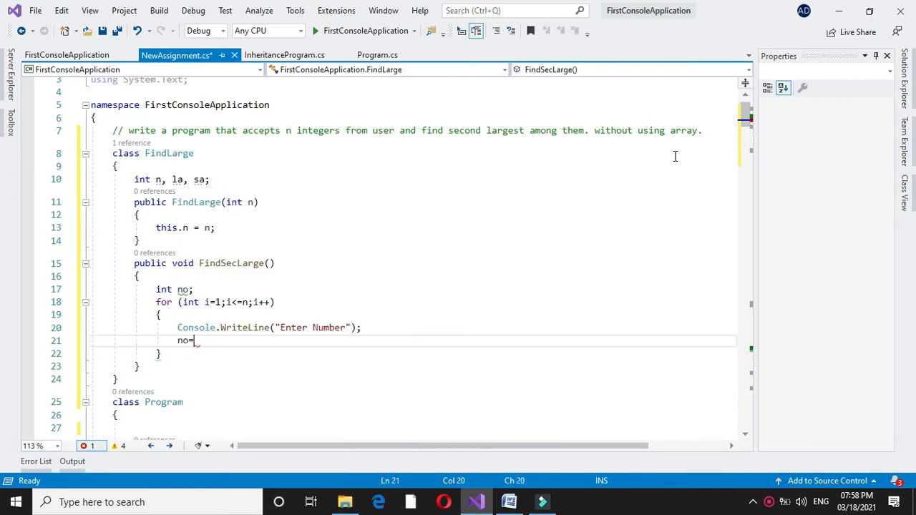
pyautogui.write('convert.ToInt32(Console.ReadLine());')
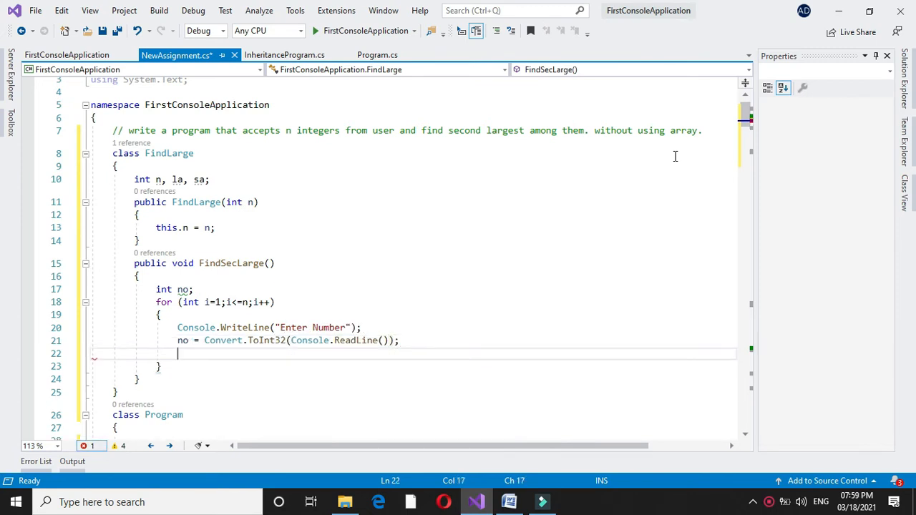
# - Store the first number as la when i==1
pyautogui.write('if (i==1')
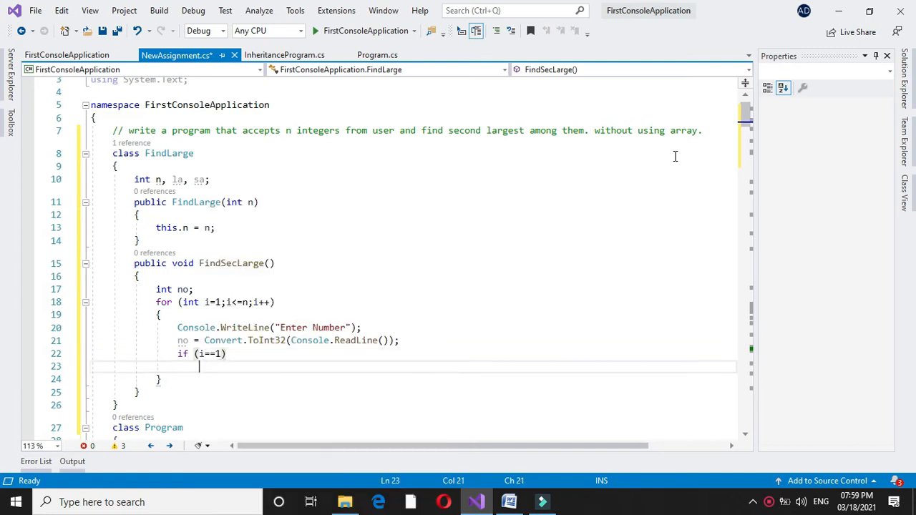
pyautogui.write('{')
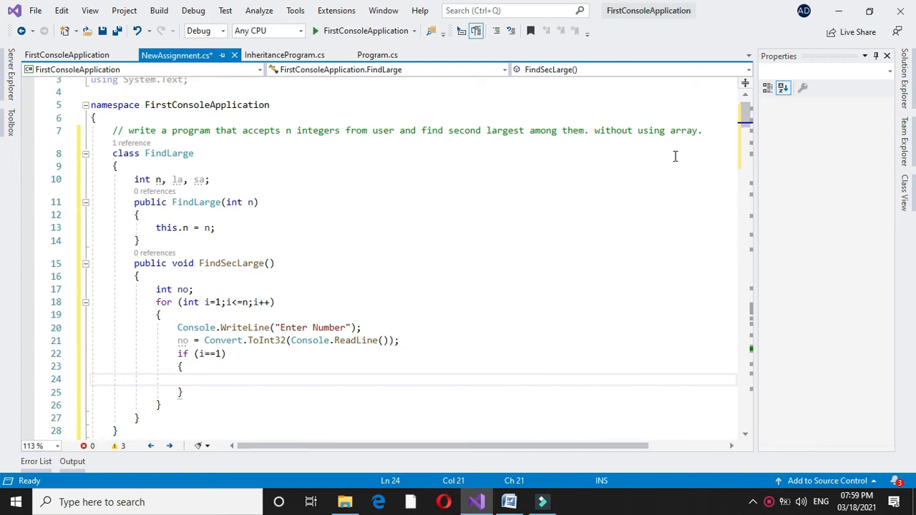
pyautogui.write('la=')
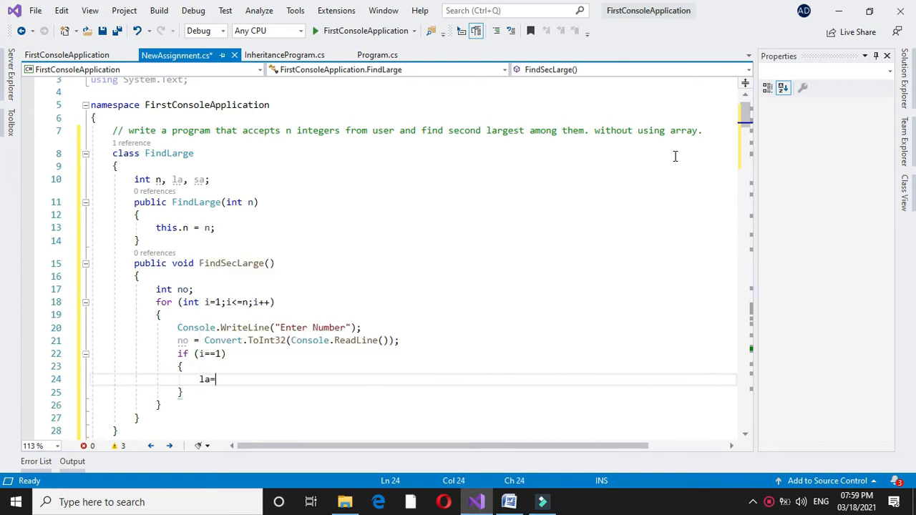
pyautogui.write('no;')
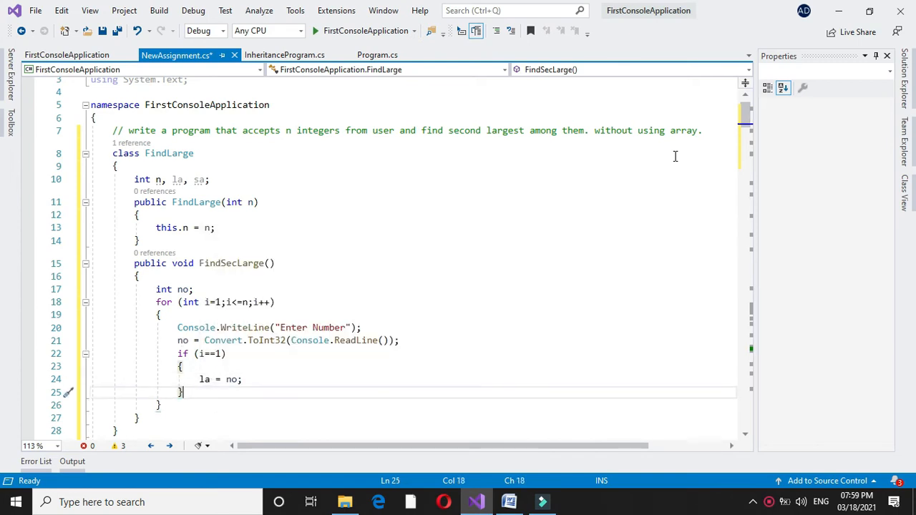
# - When no > la, move la into sa and set la = no
pyautogui.write('if')
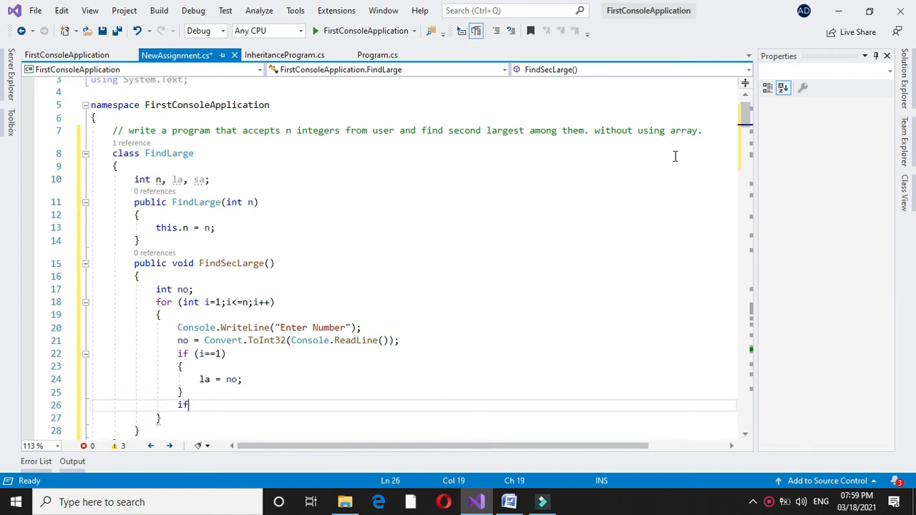
pyautogui.write('()')
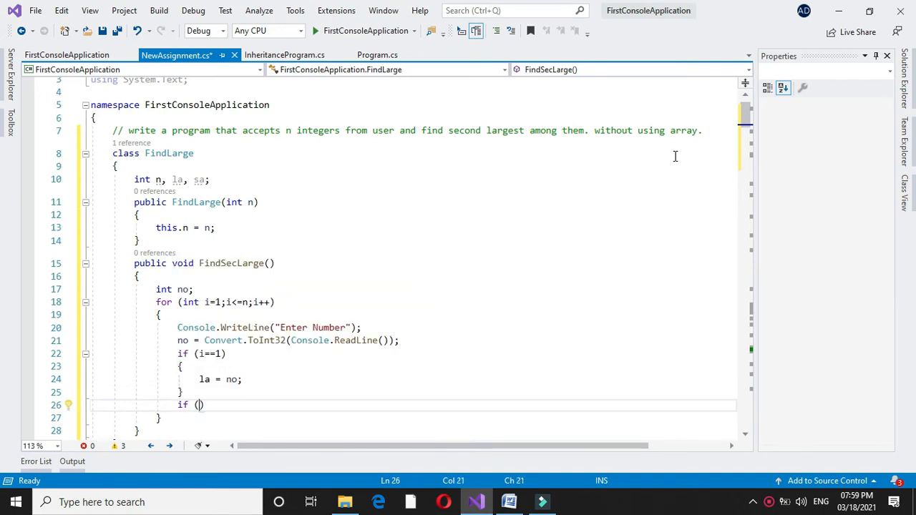
pyautogui.write('no>la')
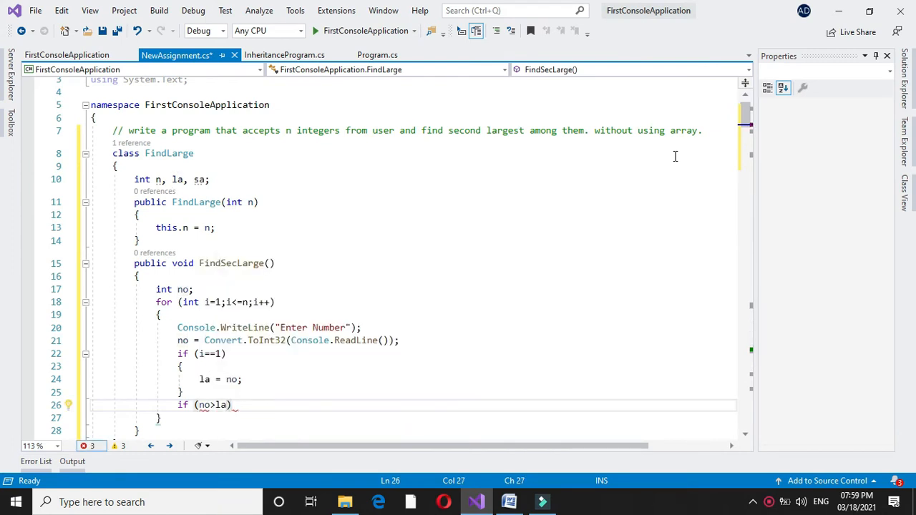
pyautogui.press('enter')
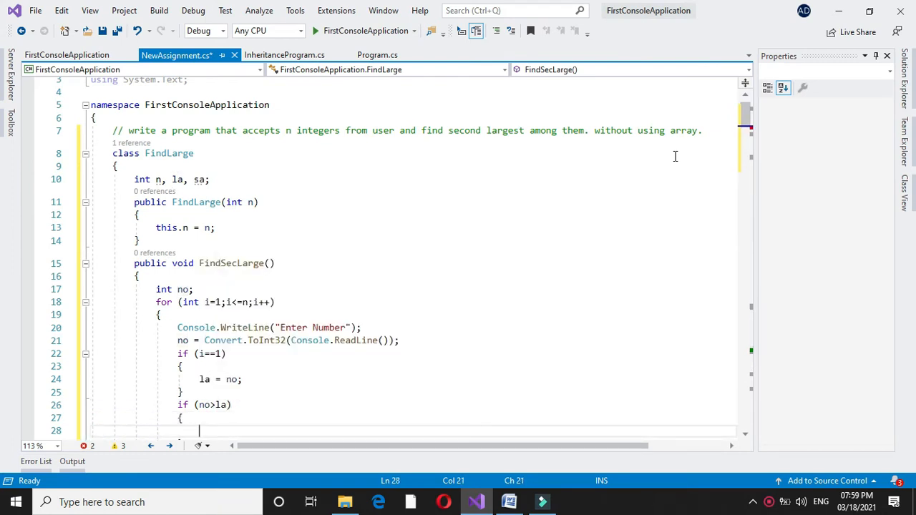
pyautogui.write('sa = la;')
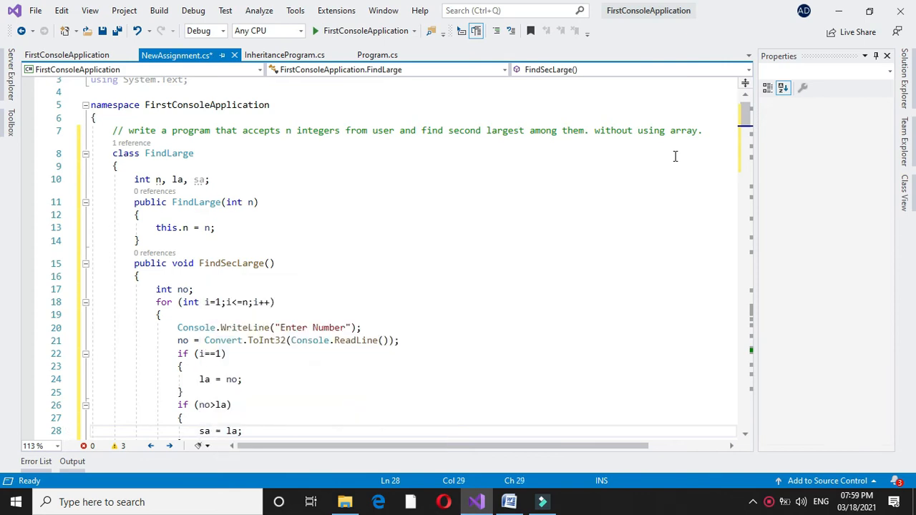
pyautogui.write('la=no')
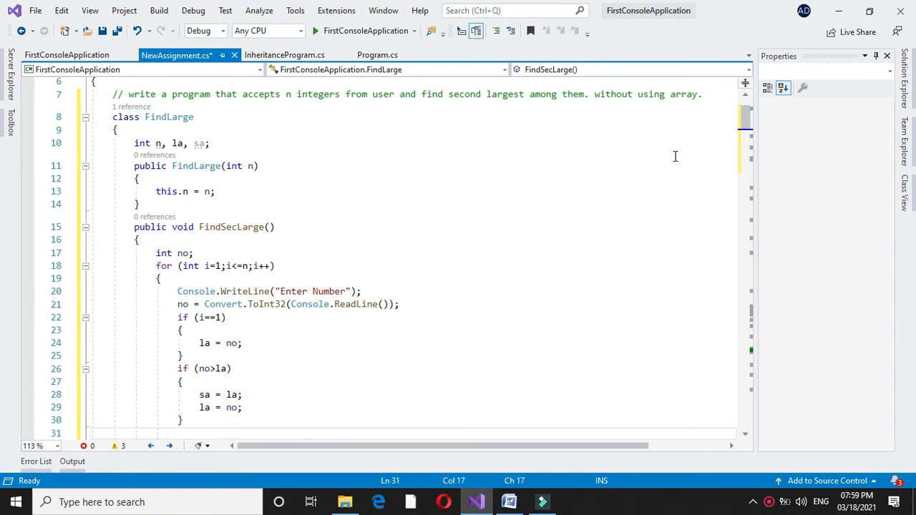
# - Add the else branch setting sa = no when no exceeds sa
pyautogui.write('else if')
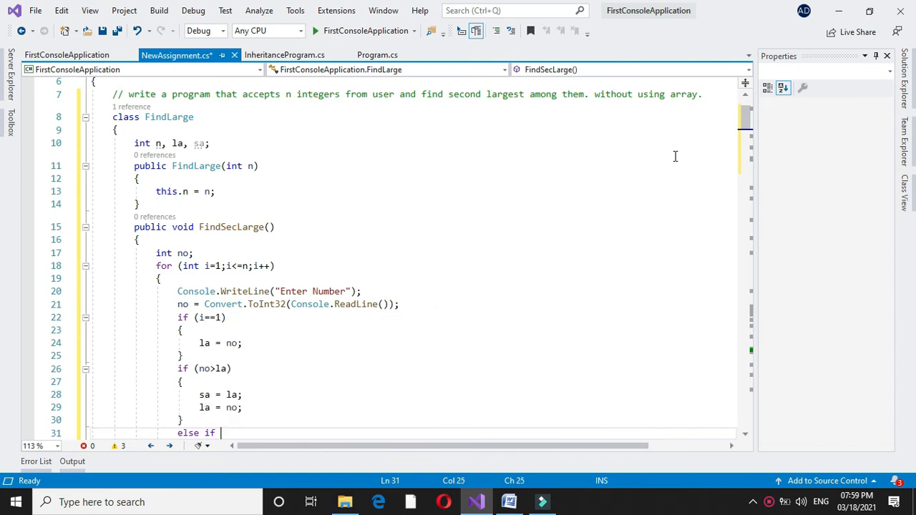
pyautogui.write('(no>')
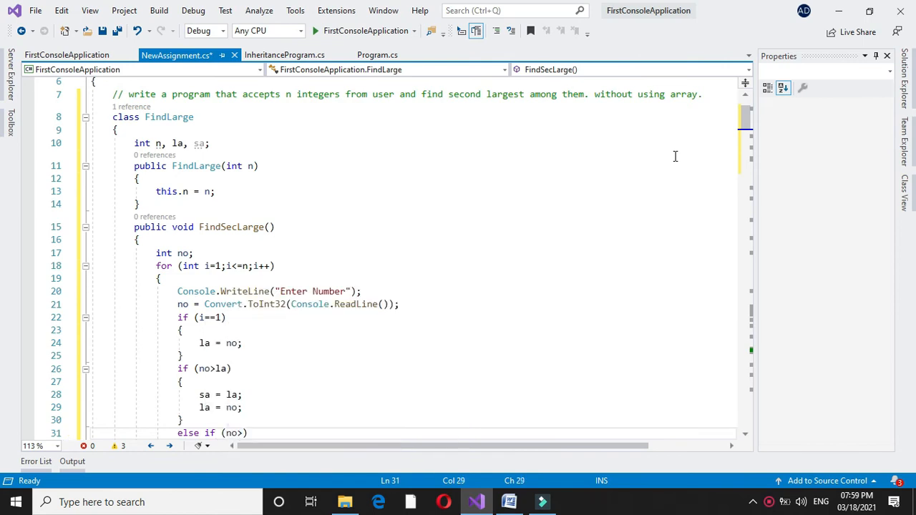
pyautogui.write('sa')
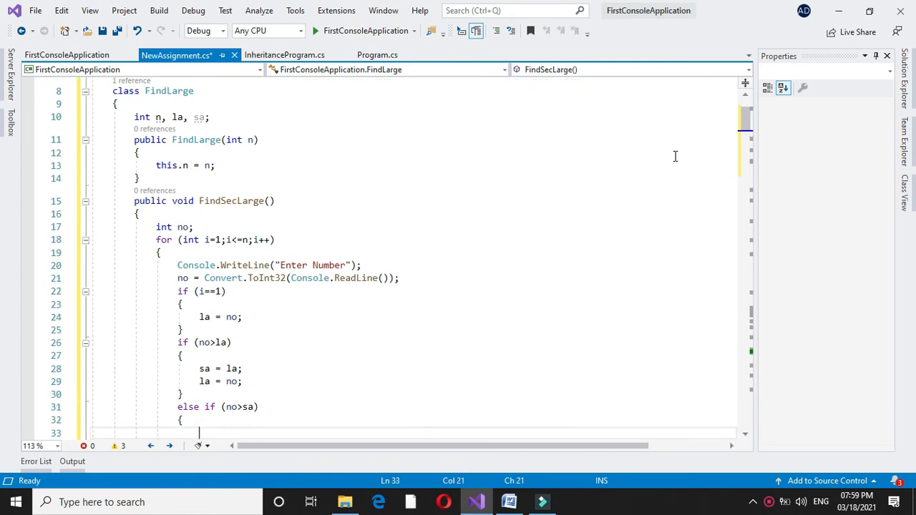
pyautogui.write('sa=')
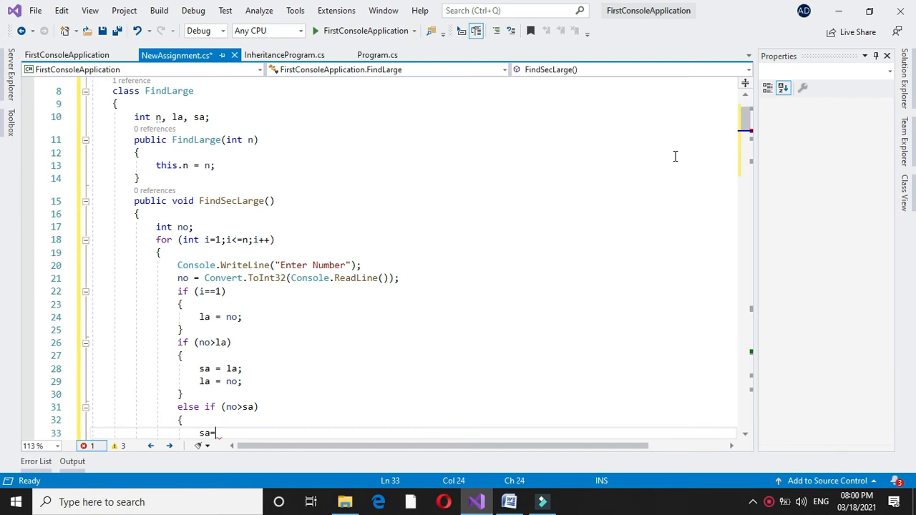
pyautogui.write('no;')
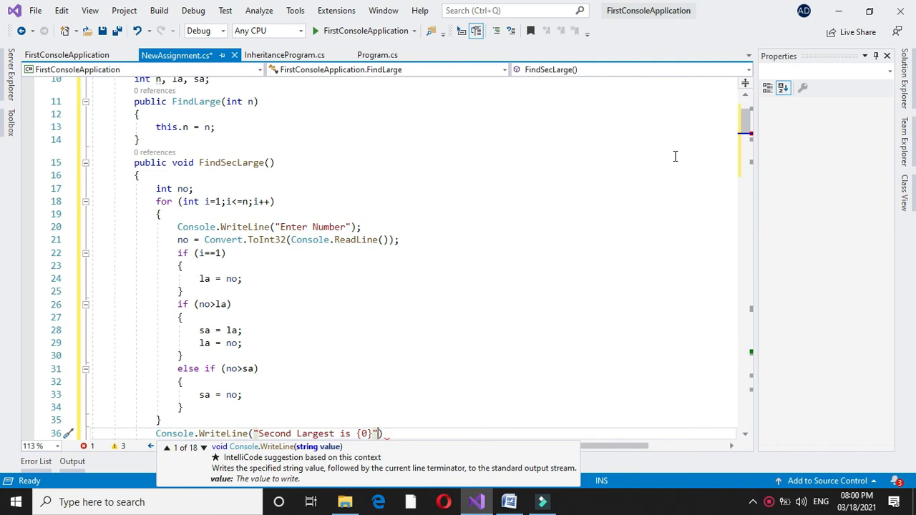
# - Print "Second Largest is {0}" with sa after the loop
pyautogui.write(',sa')
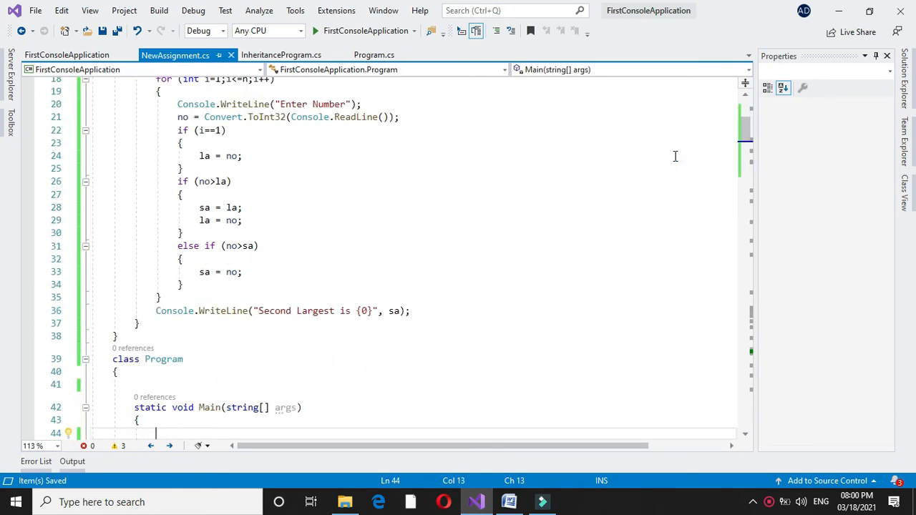
# - Declare int n in Main and prompt "Enter Total Numbers"
pyautogui.write('int n')
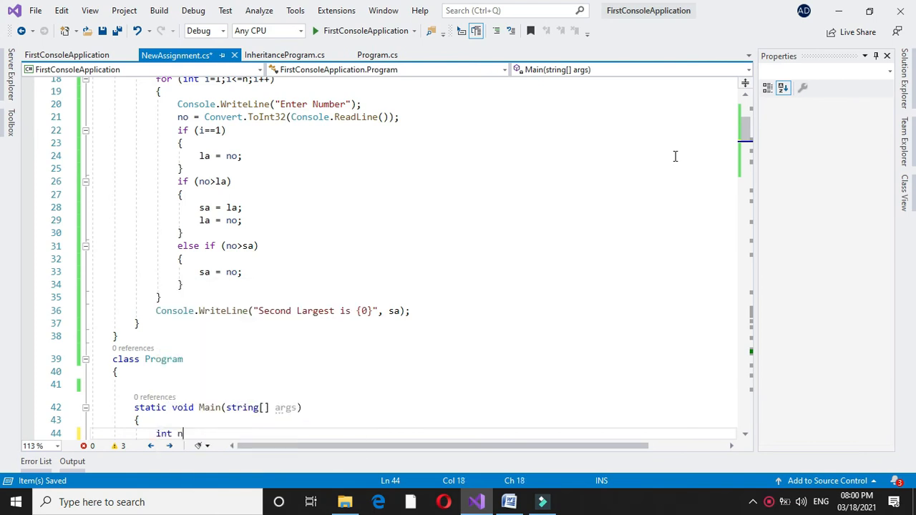
pyautogui.write('n')
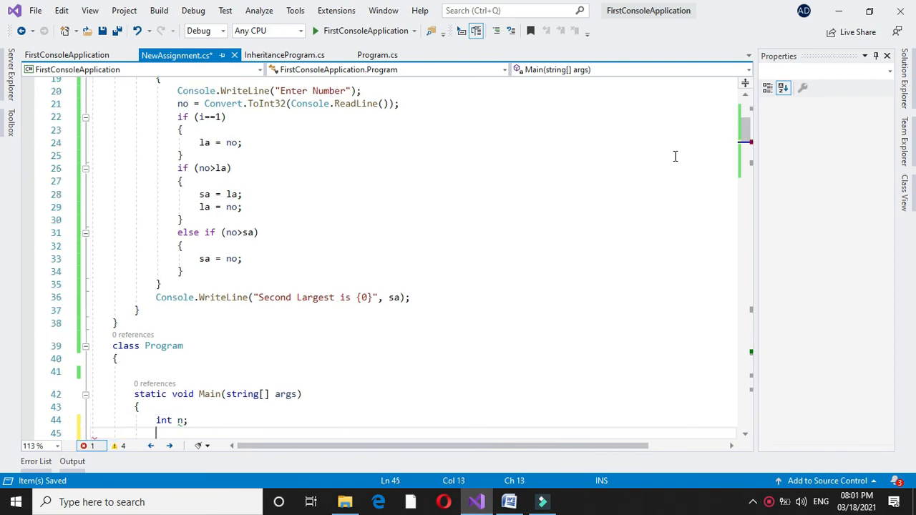
pyautogui.write('console.WriteLine("E')
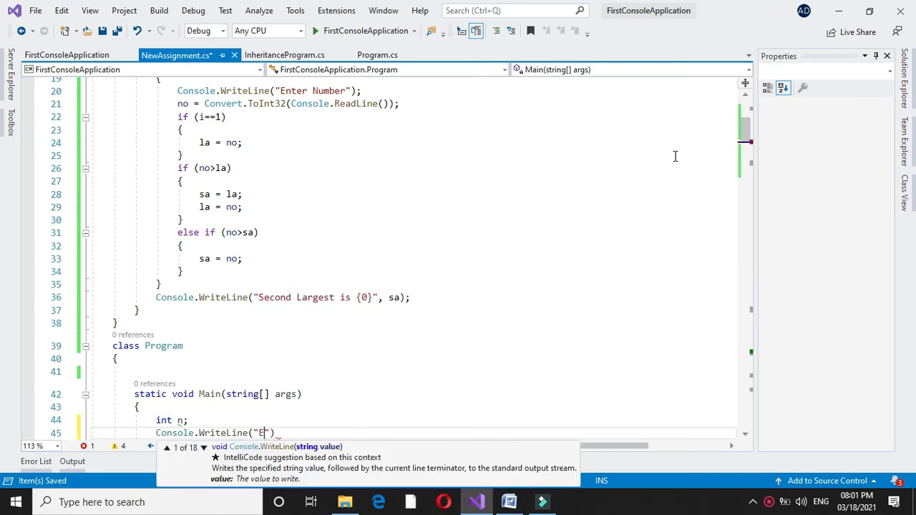
pyautogui.write('nter')
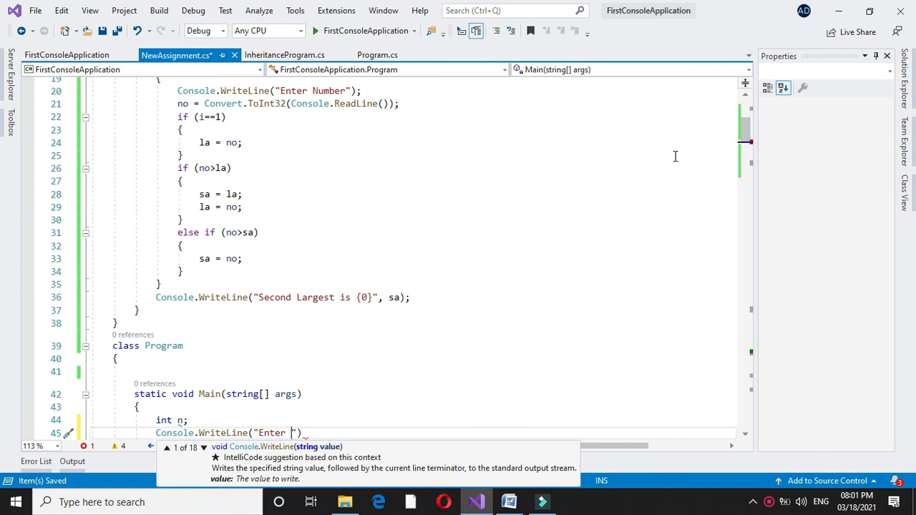
pyautogui.write('Total Numbers')
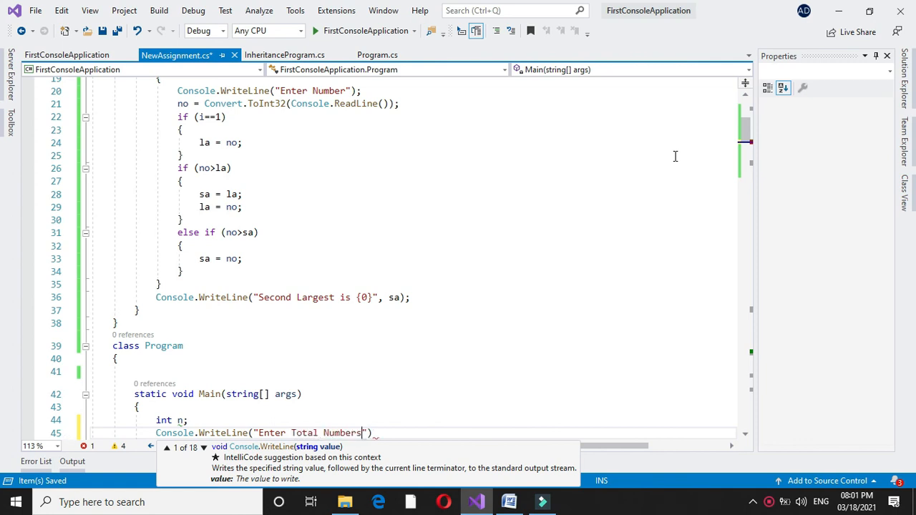
# - Read the count into n with Convert.ToInt32(Console.ReadLine()) and begin the FindLarge line
pyautogui.write('n')
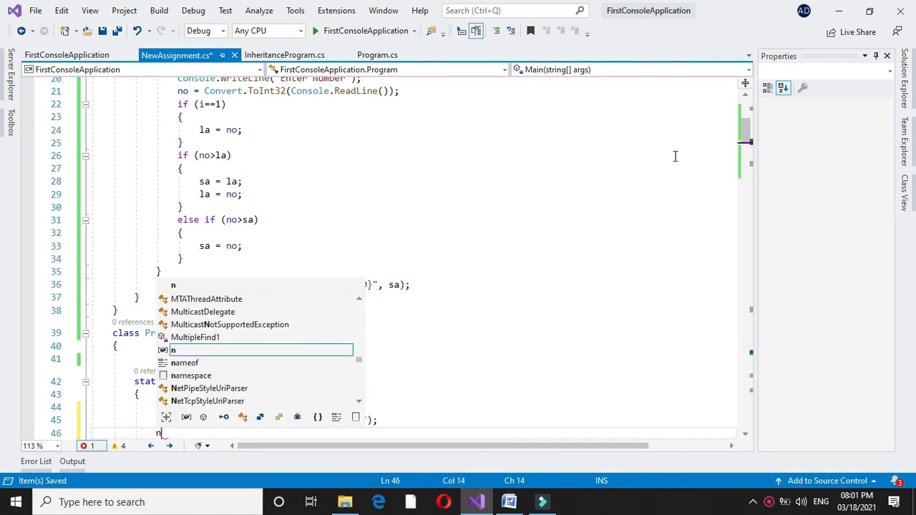
pyautogui.write('=convert.')
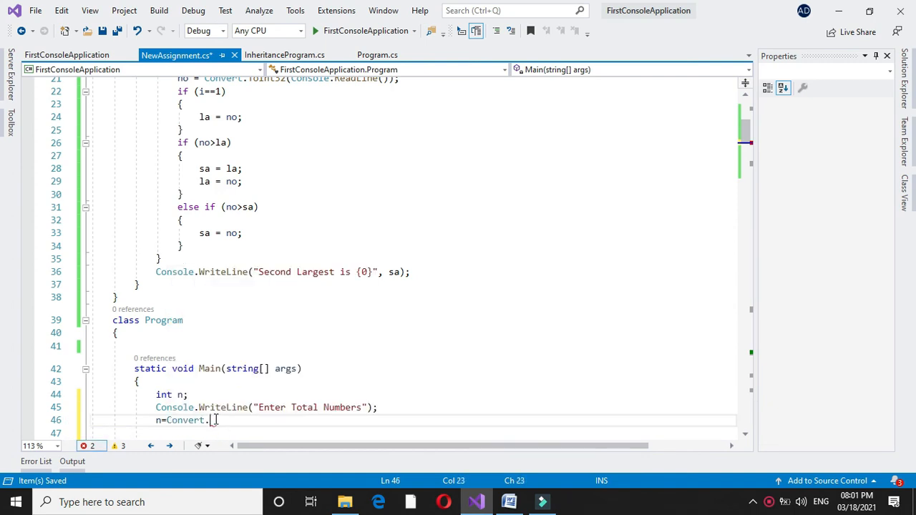
pyautogui.write('ToInt32(Console.')
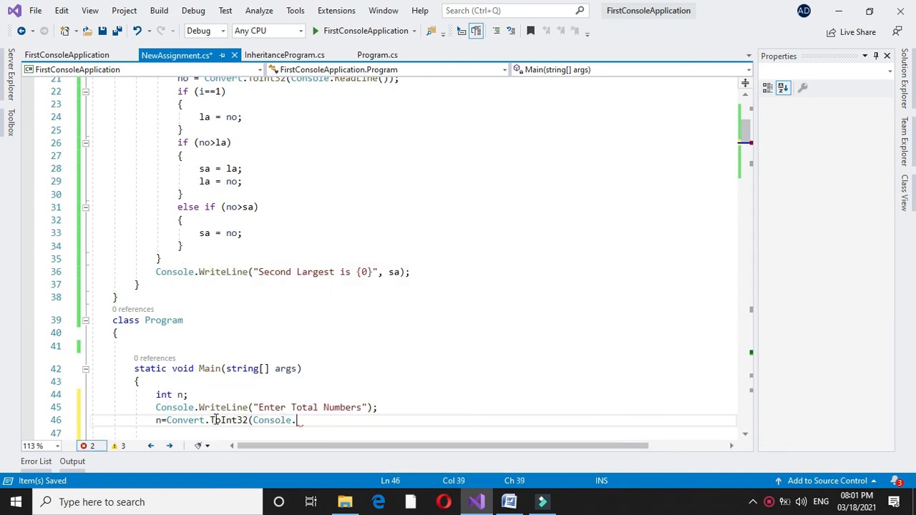
pyautogui.write('ReadLine());')
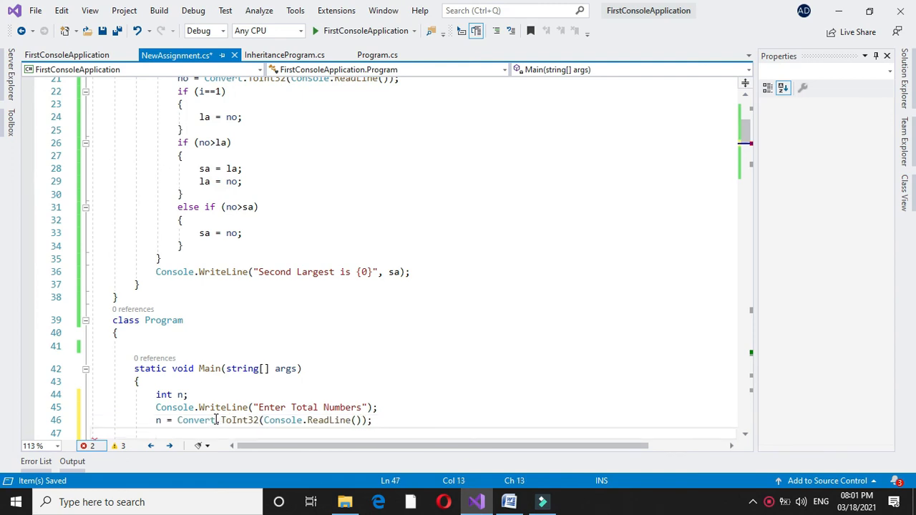
pyautogui.press('enter')
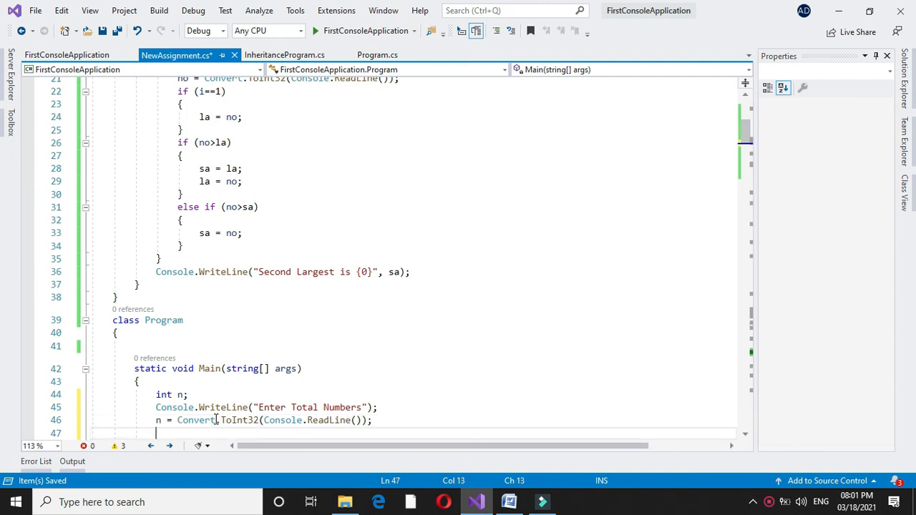
pyautogui.write('find')
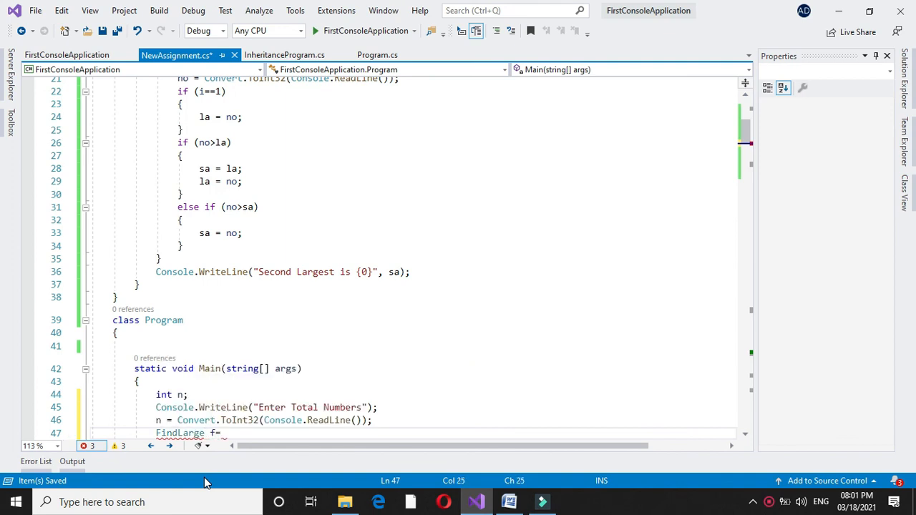
# - Create FindLarge f = new FindLarge(n) and call f.FindSecLarge()
pyautogui.write('new f')
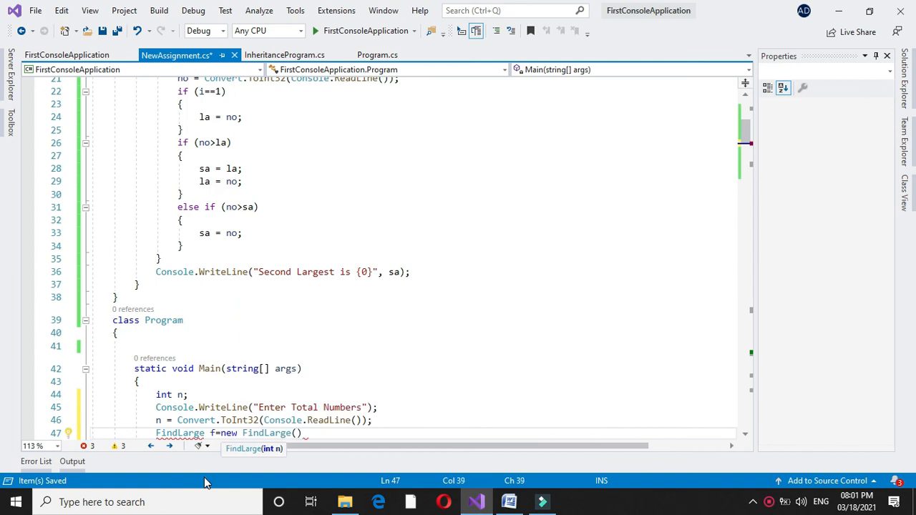
pyautogui.write('n')
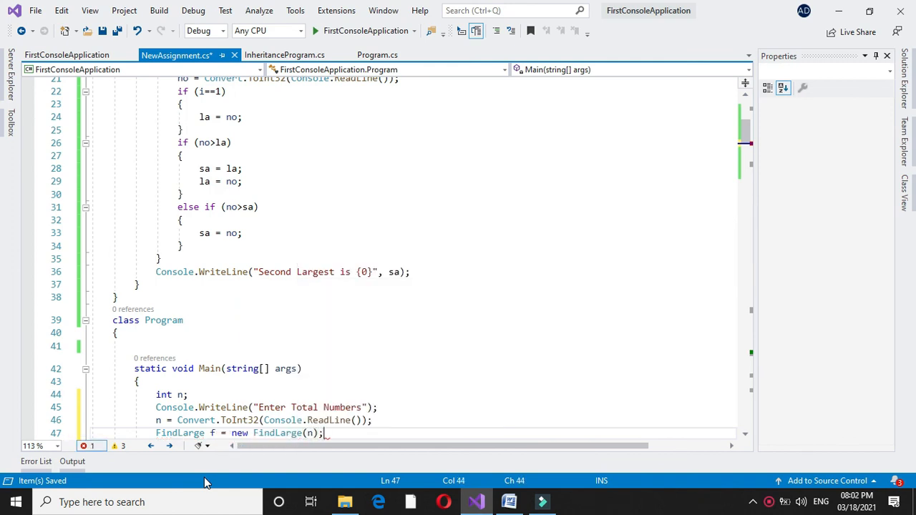
pyautogui.write('f.FindSecLarge();')
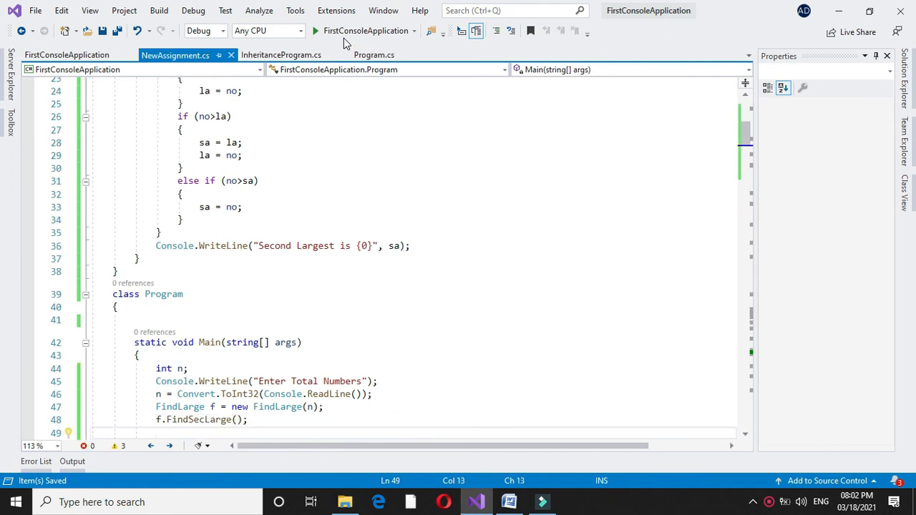
# - Run the program with 5 numbers (5, 6, 3, 9, 7) and get "Second Largest is 7"
pyautogui.click(315, 30)
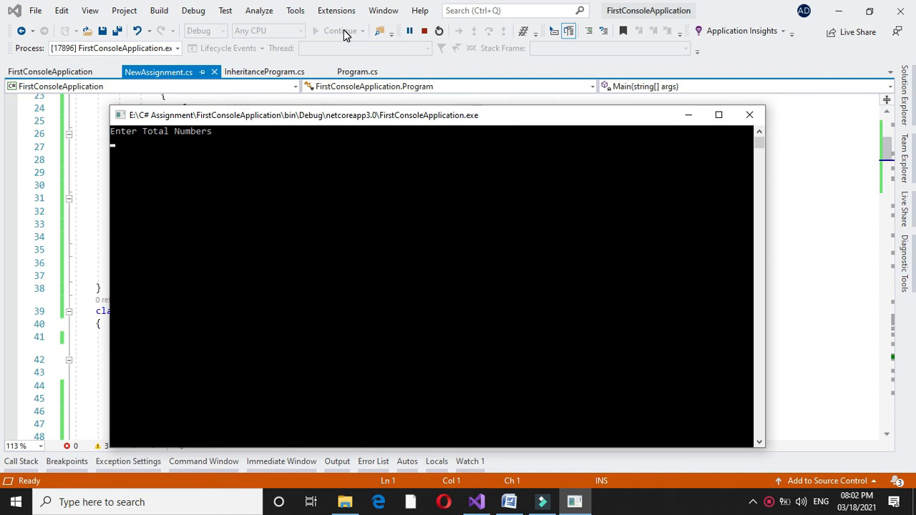
pyautogui.write('5')
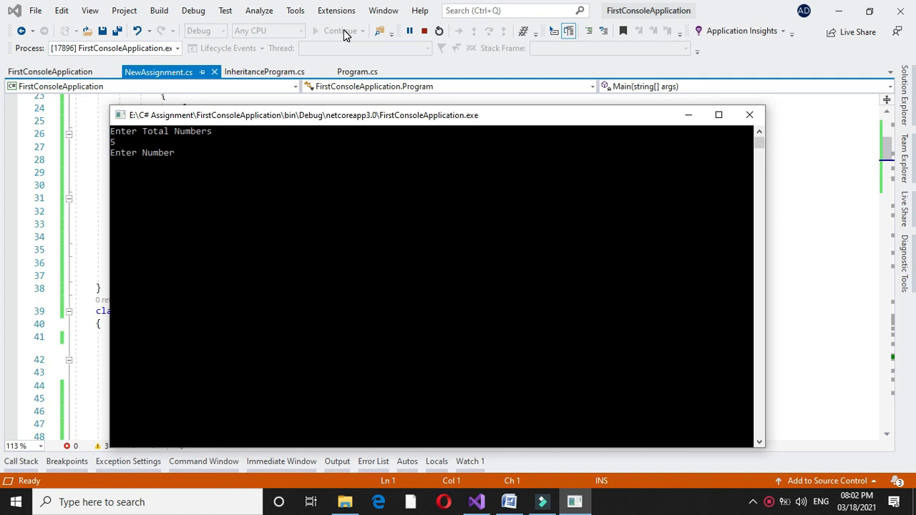
pyautogui.write('5')
pyautogui.write('6')
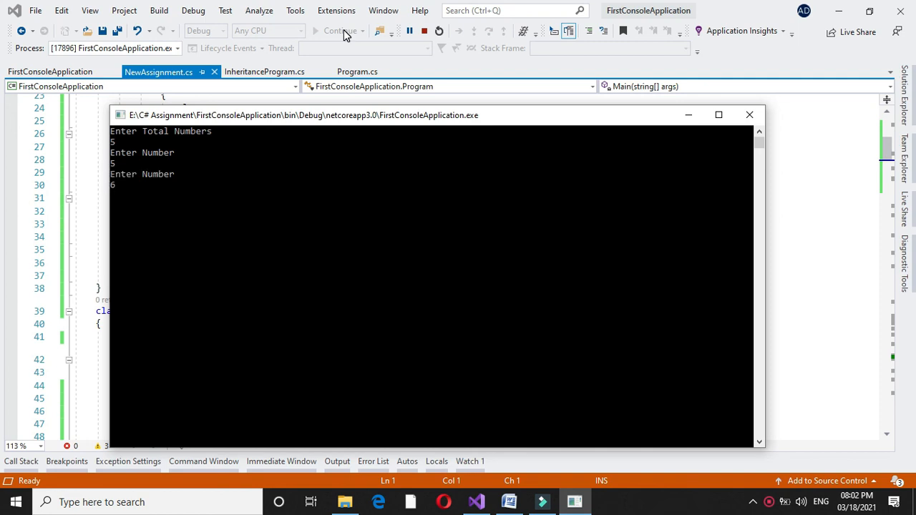
pyautogui.write('9')
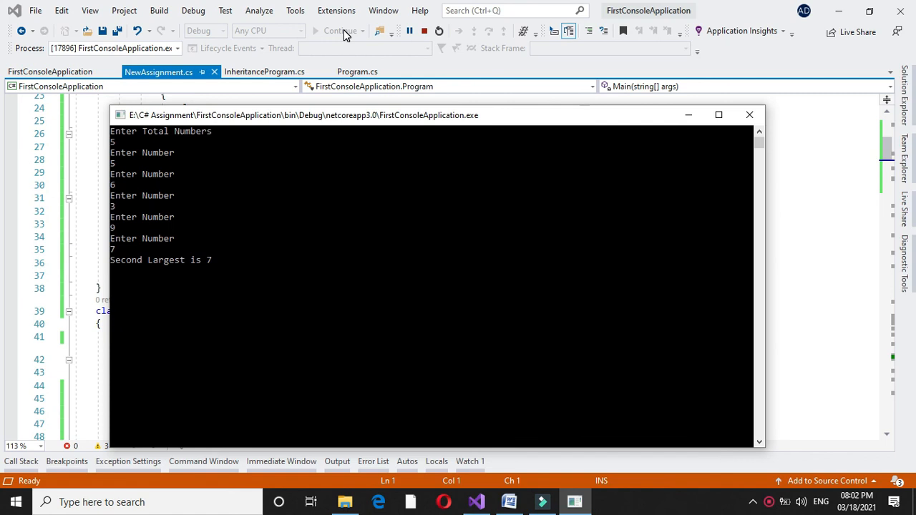
pyautogui.moveTo(132, 193)
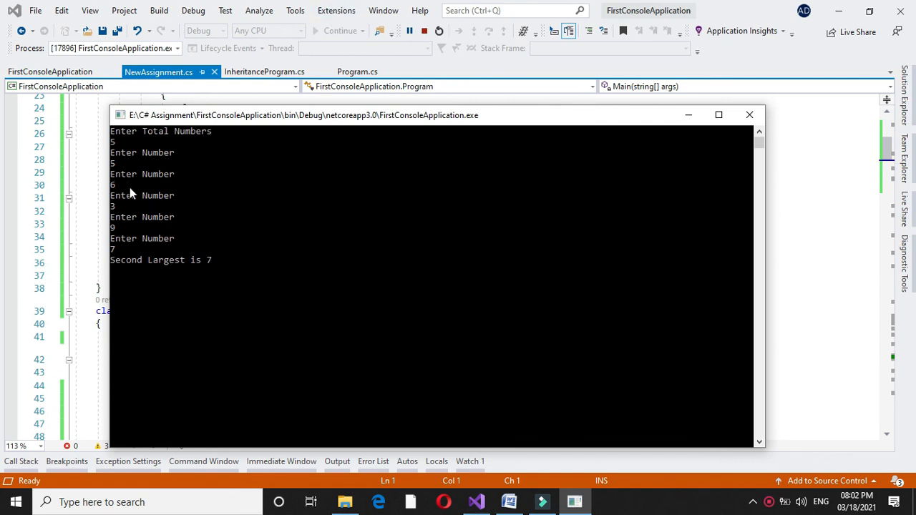
pyautogui.moveTo(141, 240)
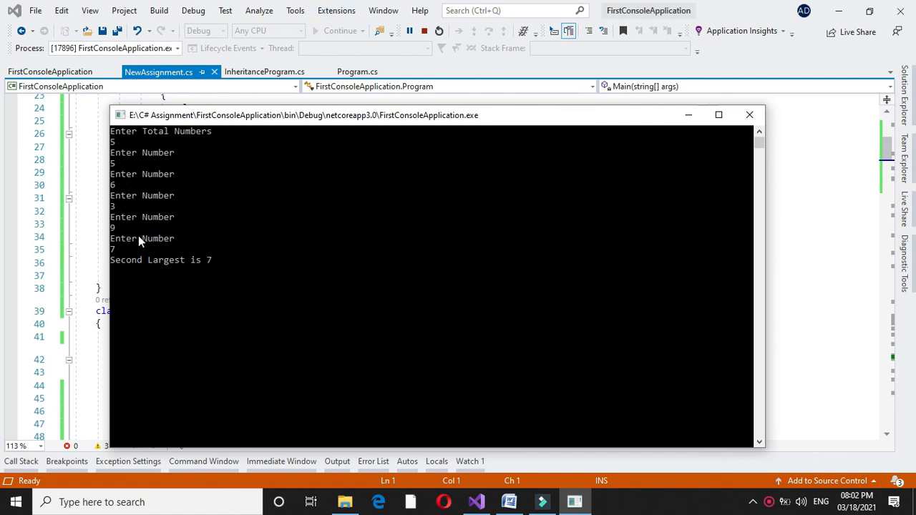